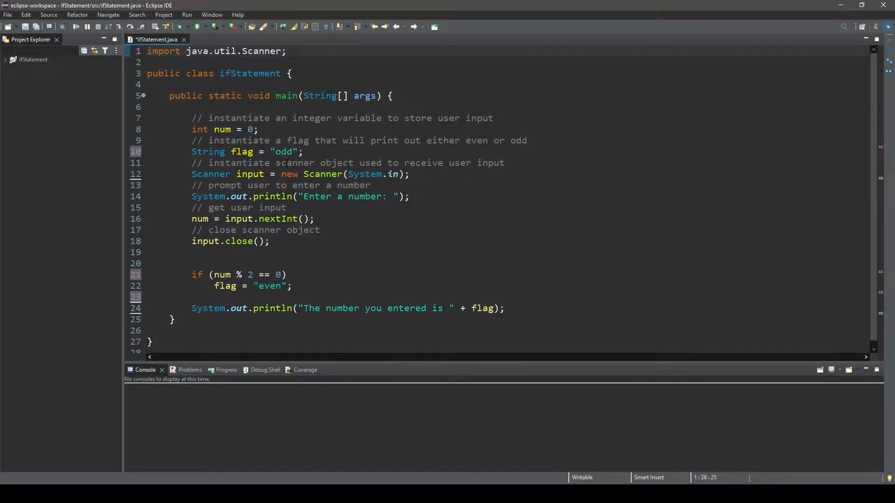
- Highlight the num and flag declarations, the prompt, nextInt() call and input.close()
left_click(285, 51)
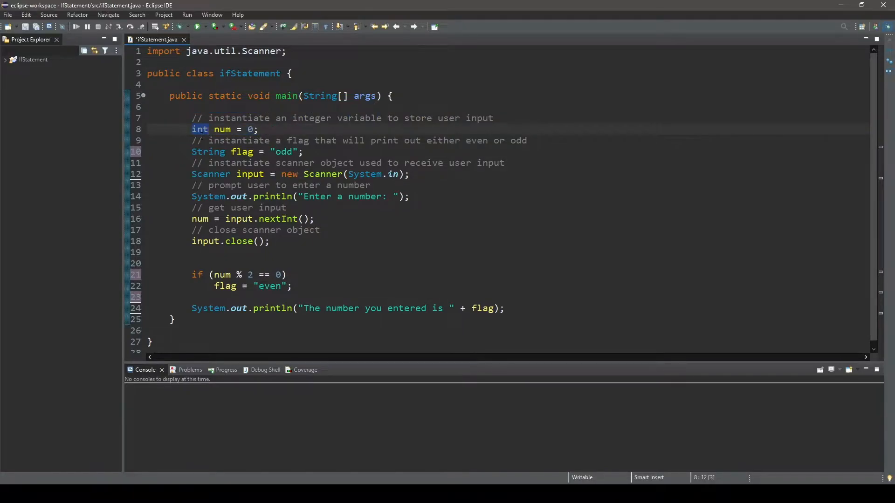
double_click(222, 130)
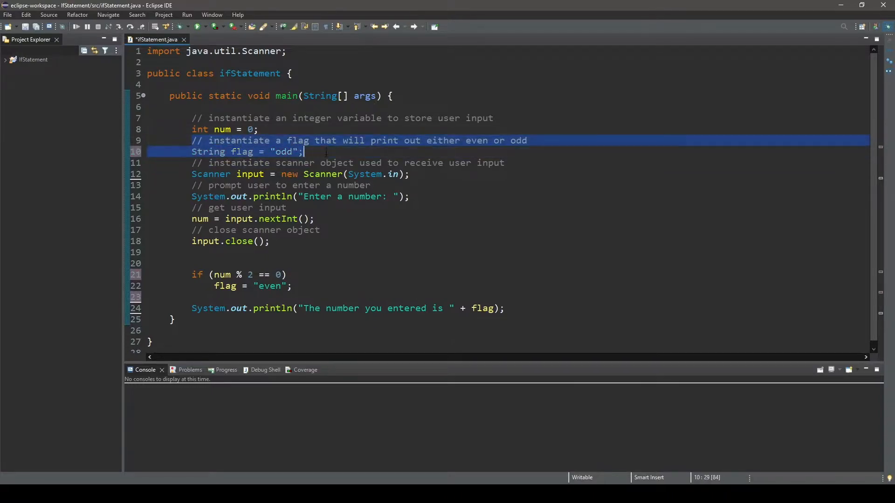
mouse_move(208, 150)
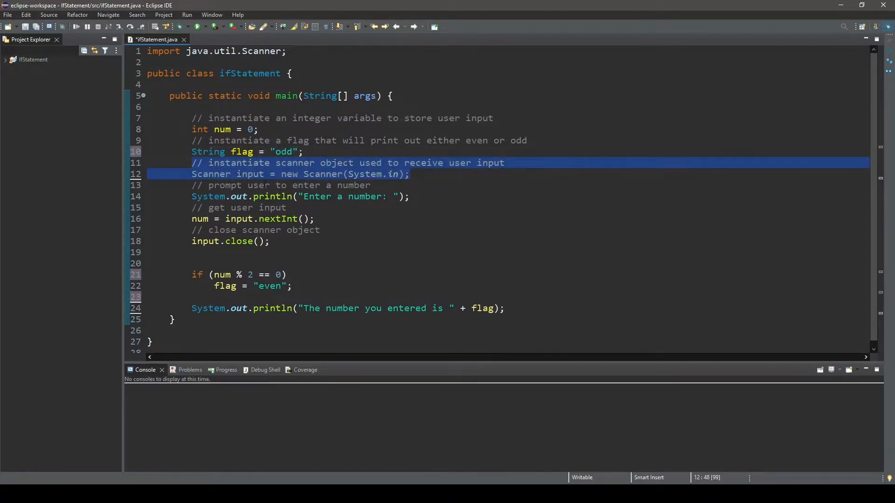
double_click(249, 174)
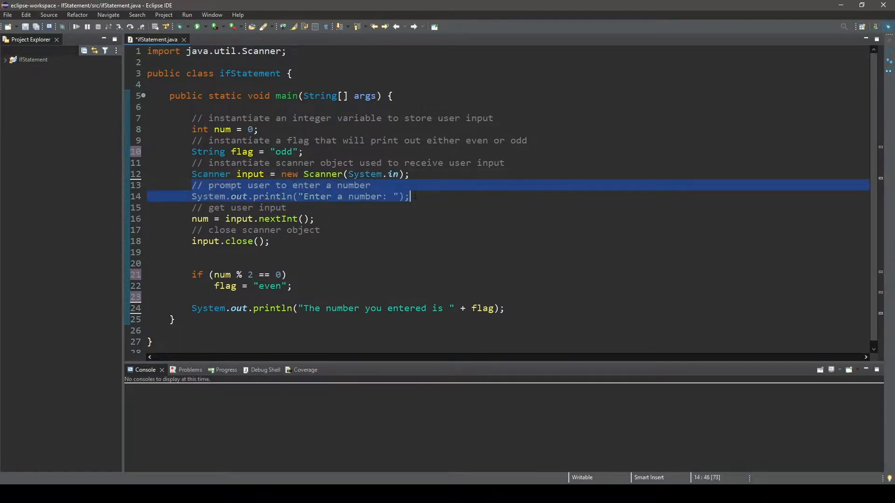
left_click(302, 196)
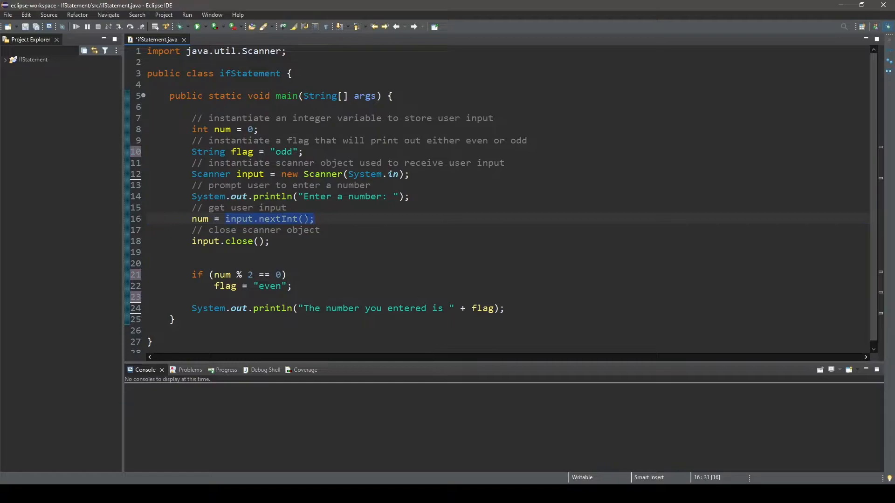
double_click(200, 218)
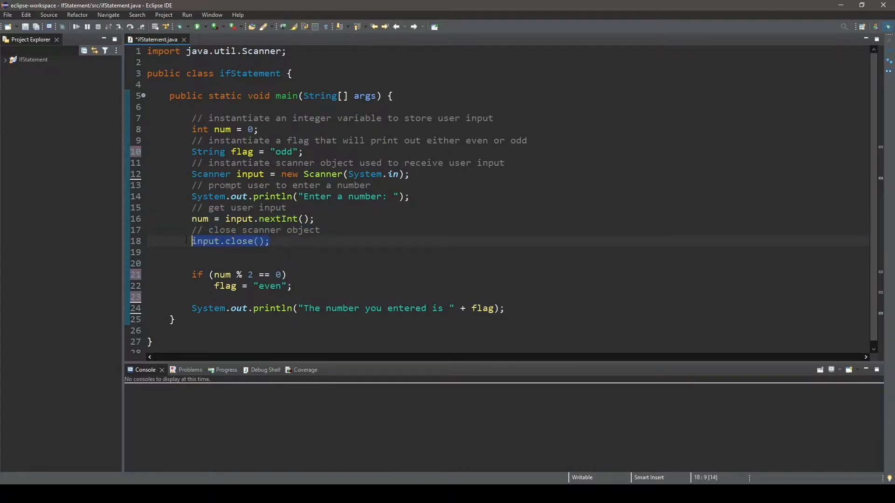
- Point out the if condition and flag = "even" assignment, then start editing the condition
left_click(206, 274)
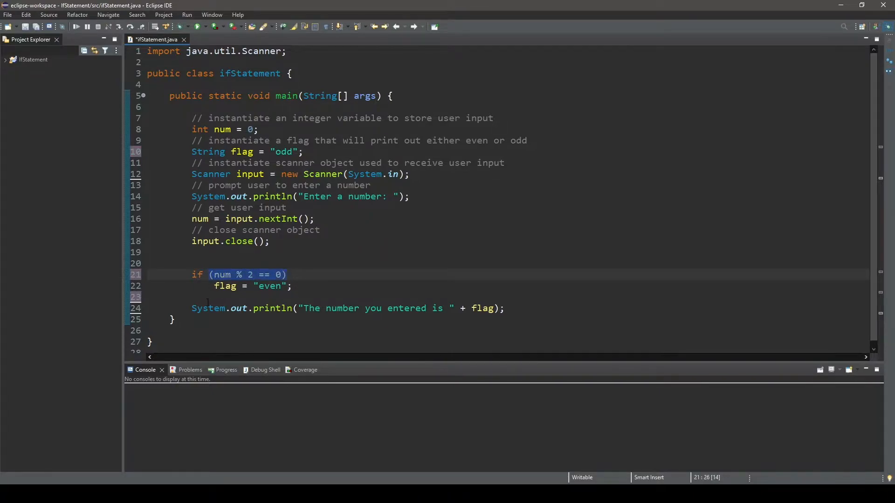
left_click(214, 285)
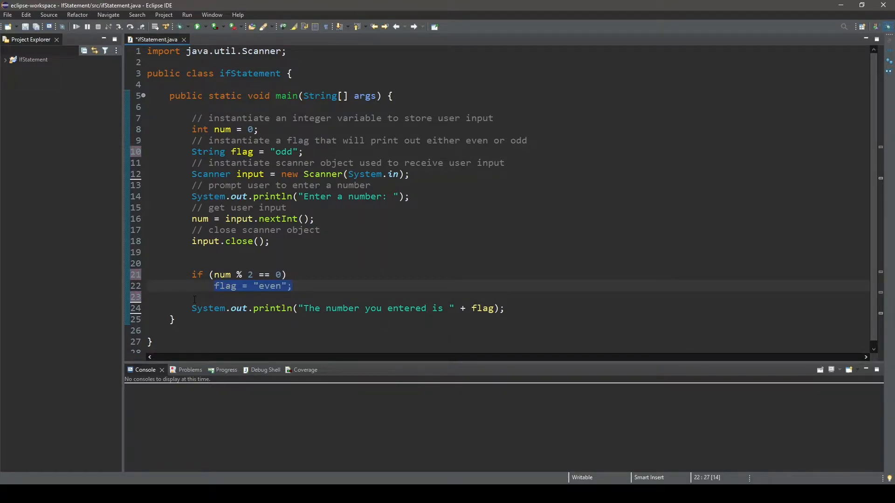
left_click(291, 286)
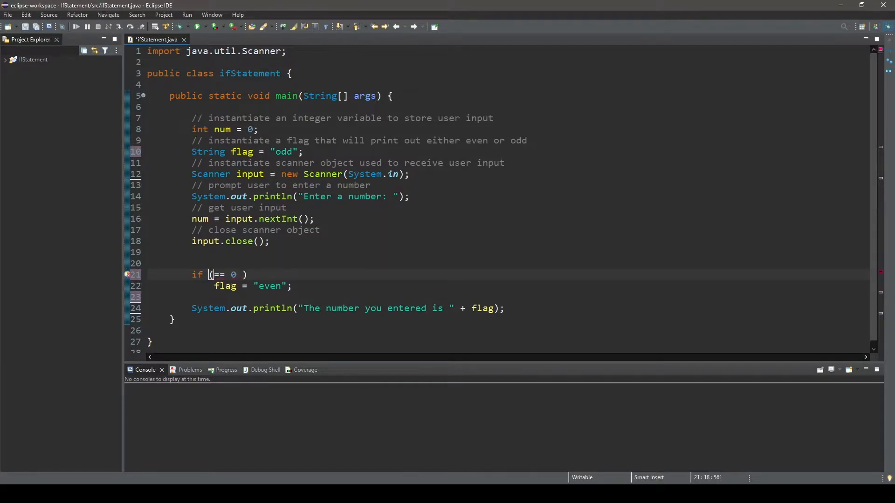
- Type 0 == num % 2 as the condition, then highlight the flag lines and output message
type("== num % 2")
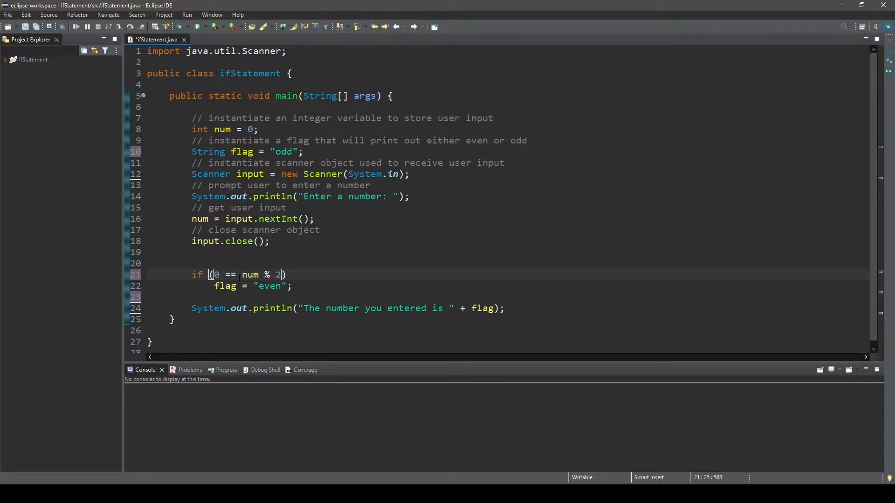
mouse_move(272, 308)
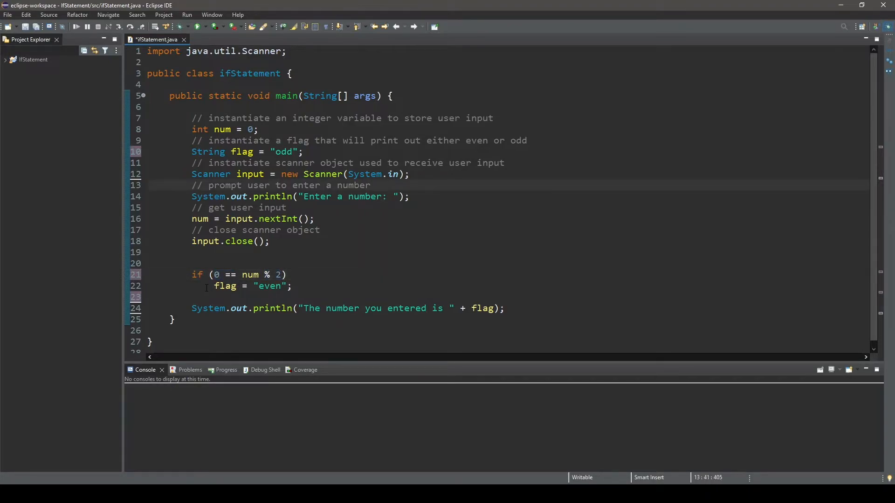
double_click(224, 286)
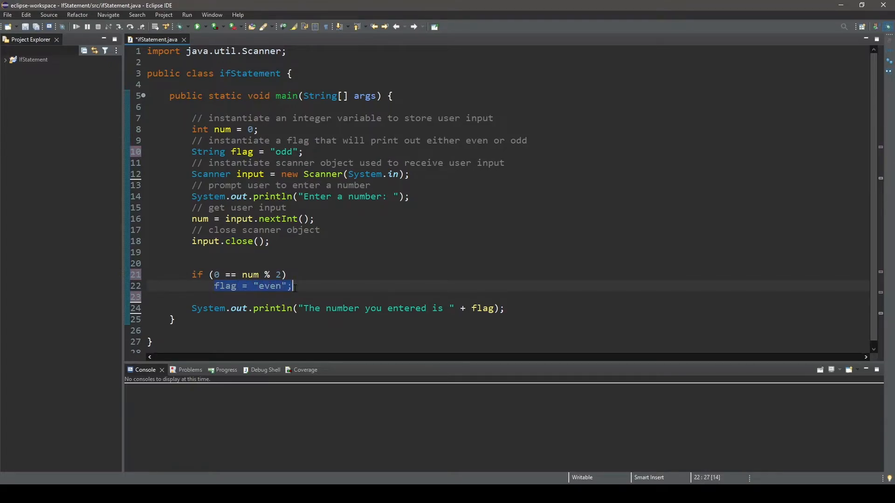
left_click(292, 285)
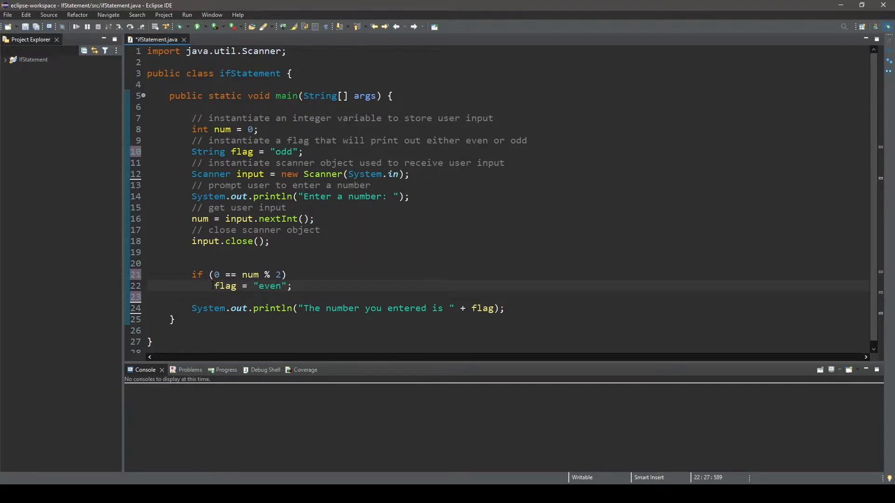
left_click(293, 286)
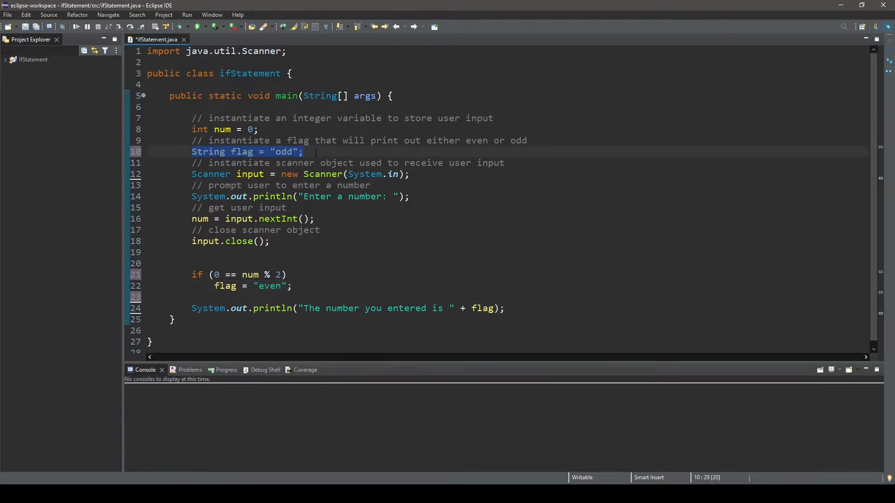
left_click(182, 262)
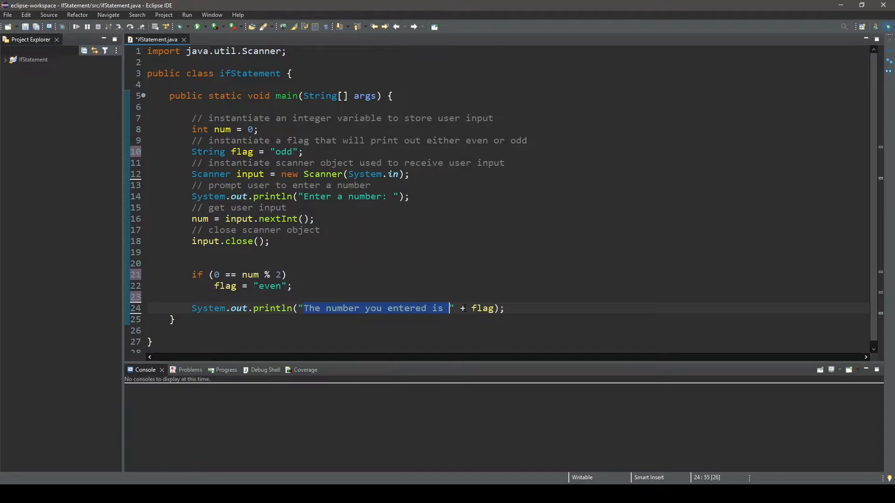
- Put the flag = "even" assignment back on its own line below the if
double_click(482, 308)
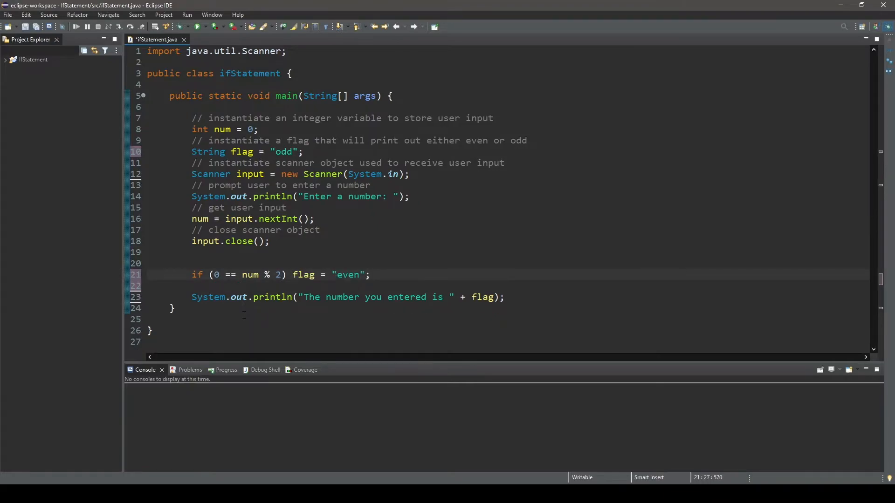
key("Return")
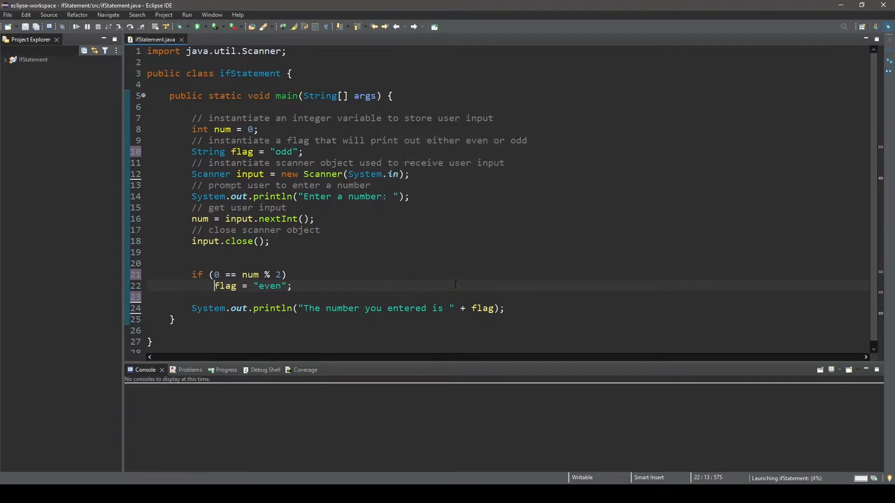
- Enter 121652 at the console's number prompt so the program reports even
left_click(199, 27)
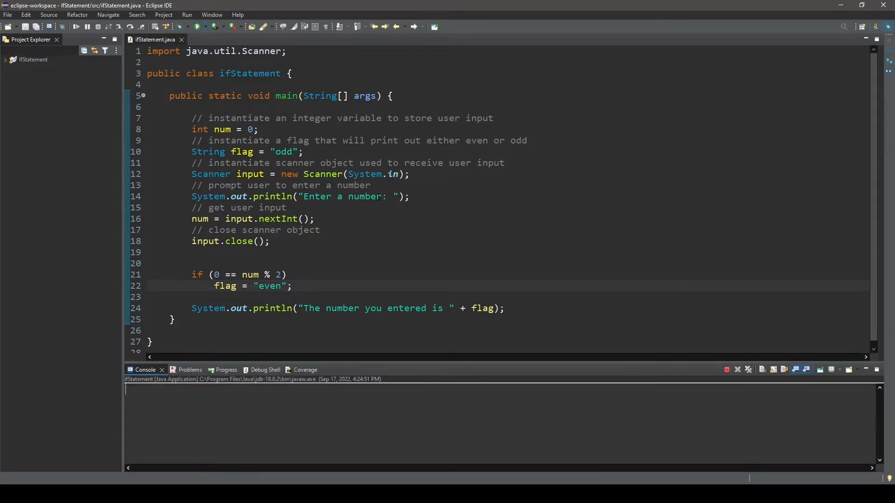
type("15841")
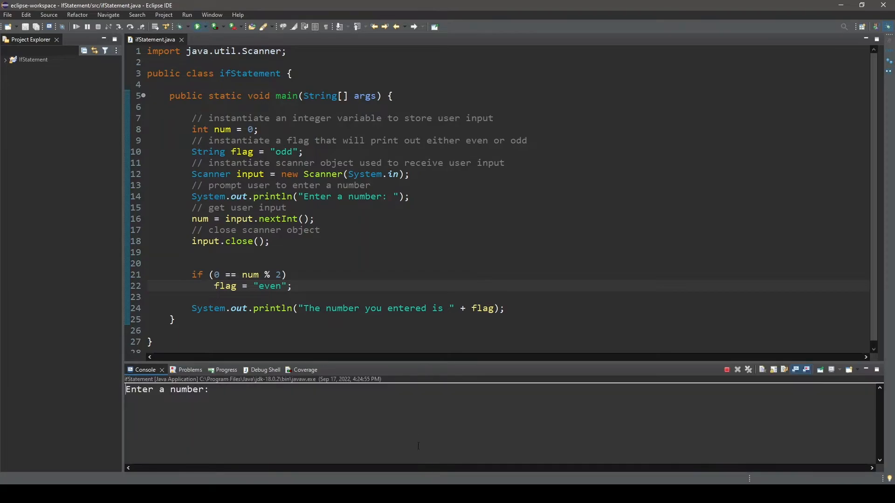
type("121652")
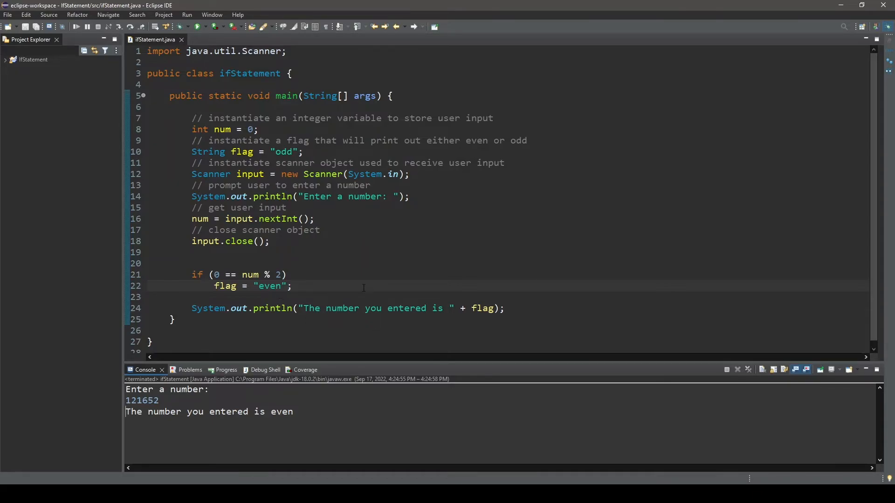
left_click(271, 240)
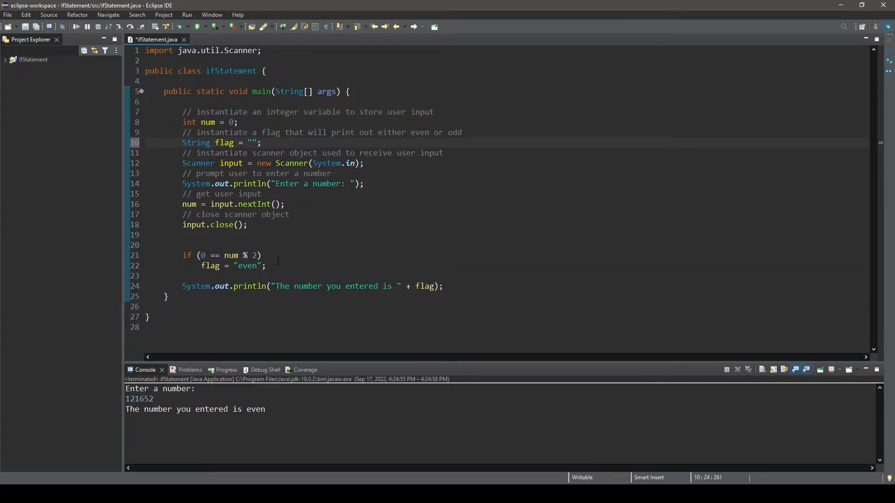
- Add an else branch after the if block assigning flag = "odd";
left_click(273, 266)
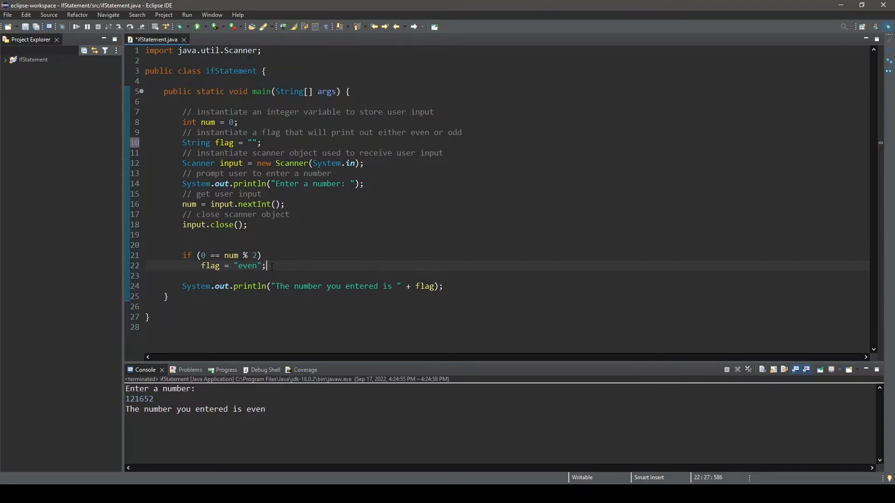
type("else")
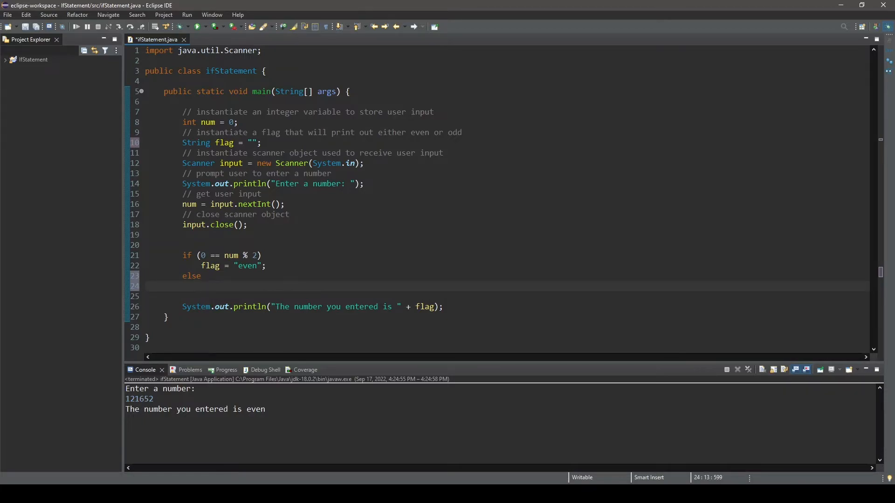
left_click(201, 286)
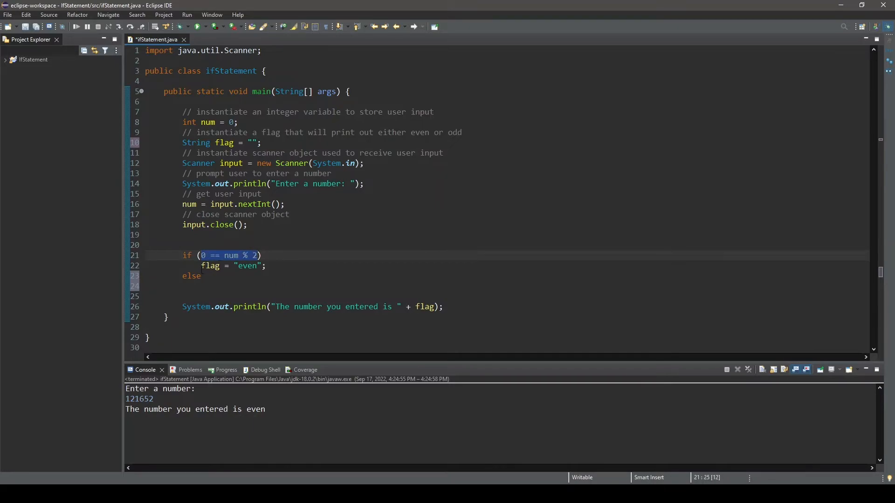
left_click(201, 275)
type("flag")
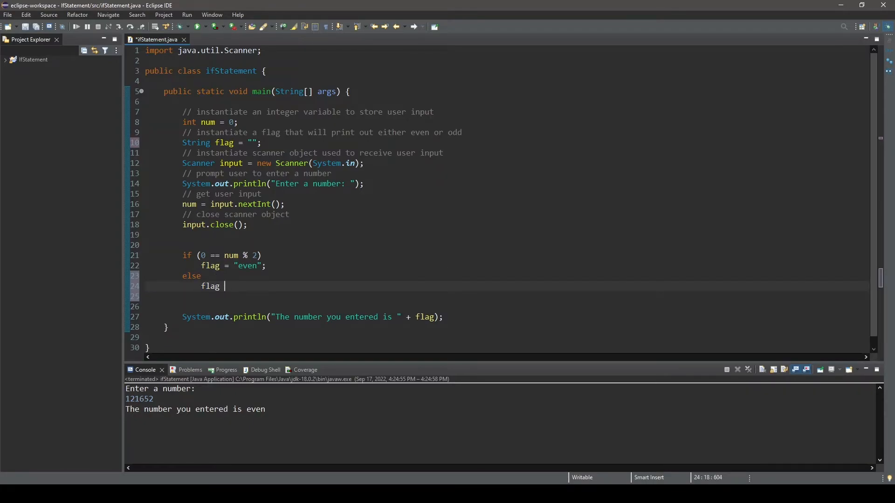
type("= \"odd\"")
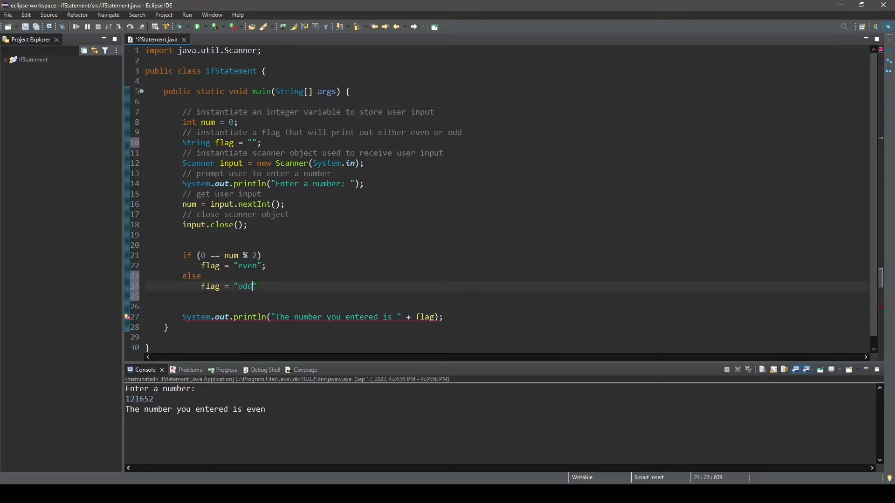
type(";")
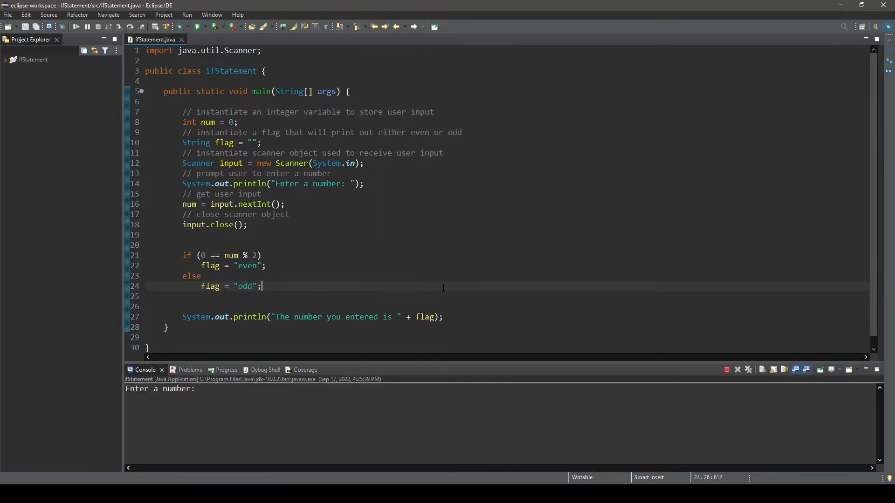
- Submit 5649 in the console, then rerun the program to test with 591
type("5649")
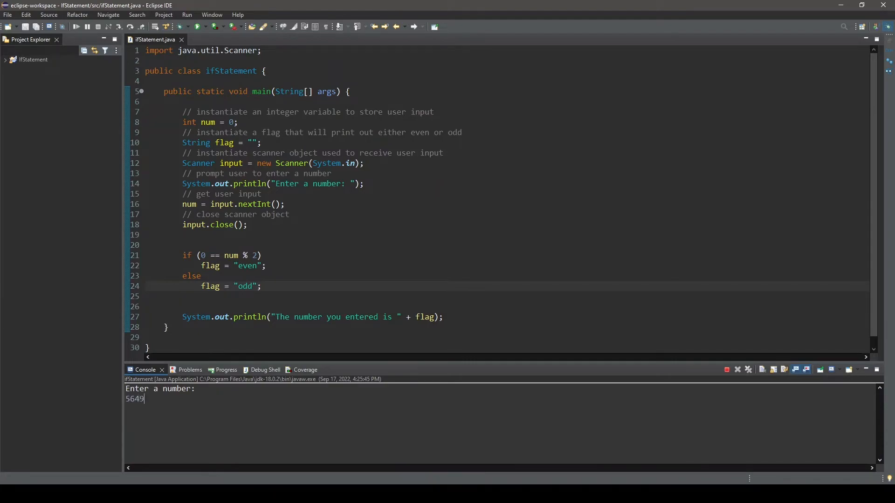
type("591")
key("Return")
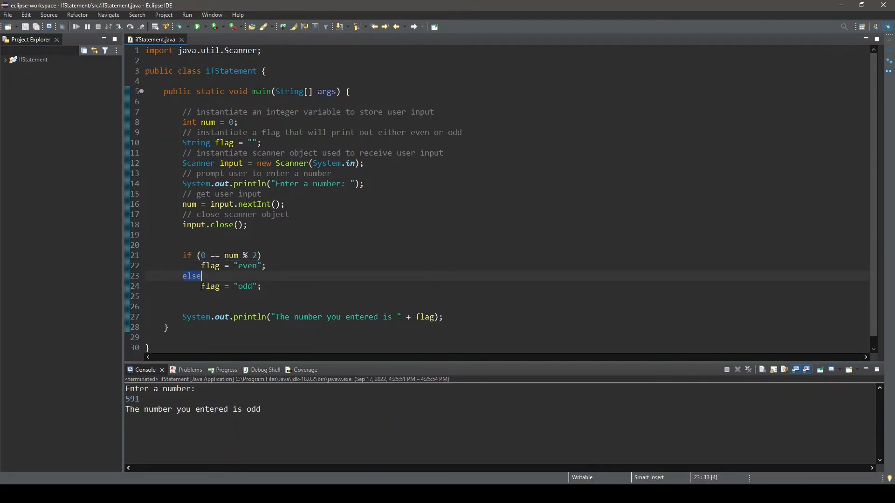
left_click(242, 286)
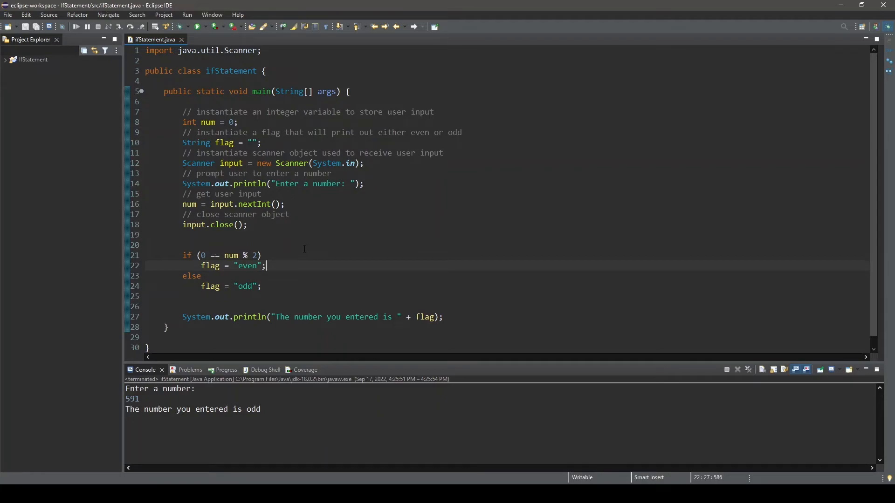
- Brace the if body and add System.out.println("You entered: " + num); inside it
type("{")
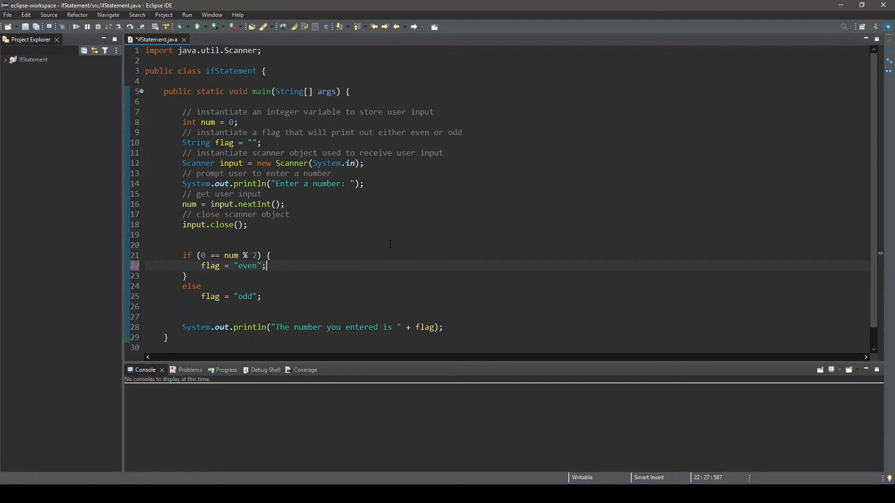
type("System.out.println(\"You entered")
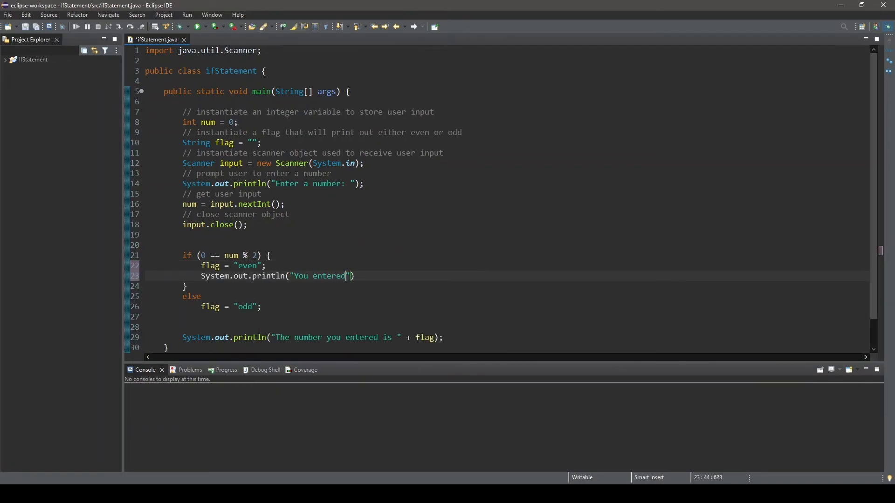
type(": \" + num);")
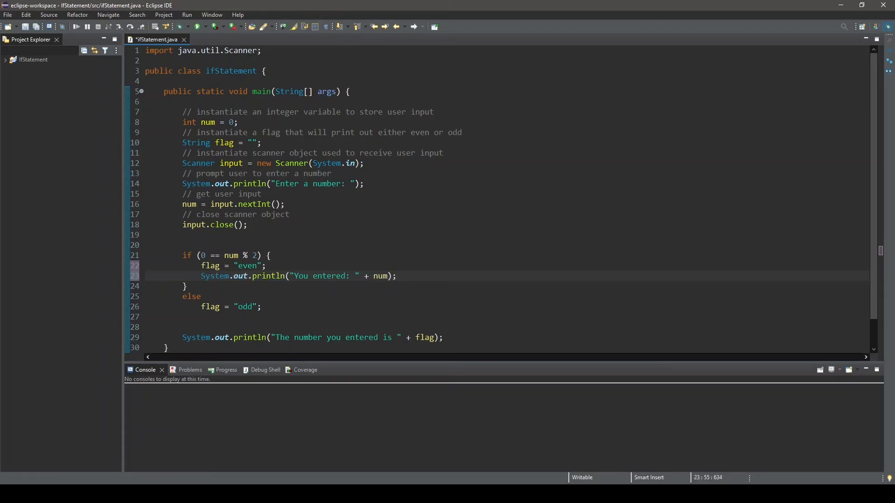
double_click(209, 307)
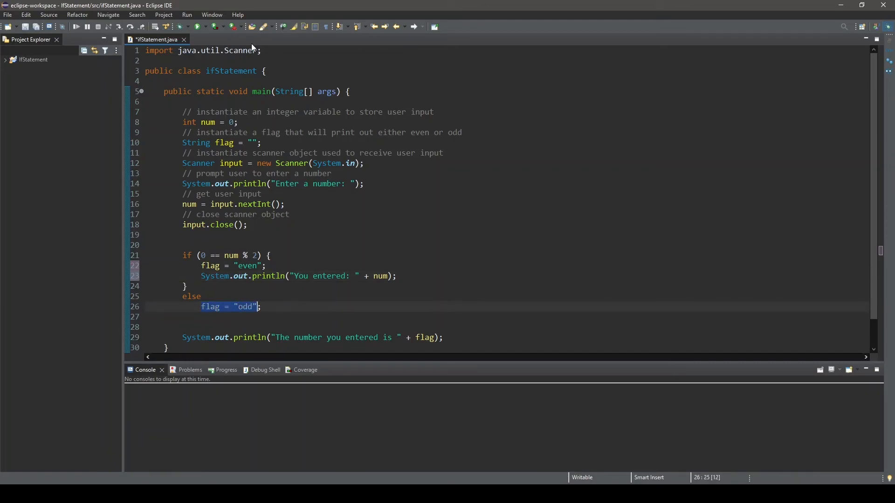
left_click(208, 296)
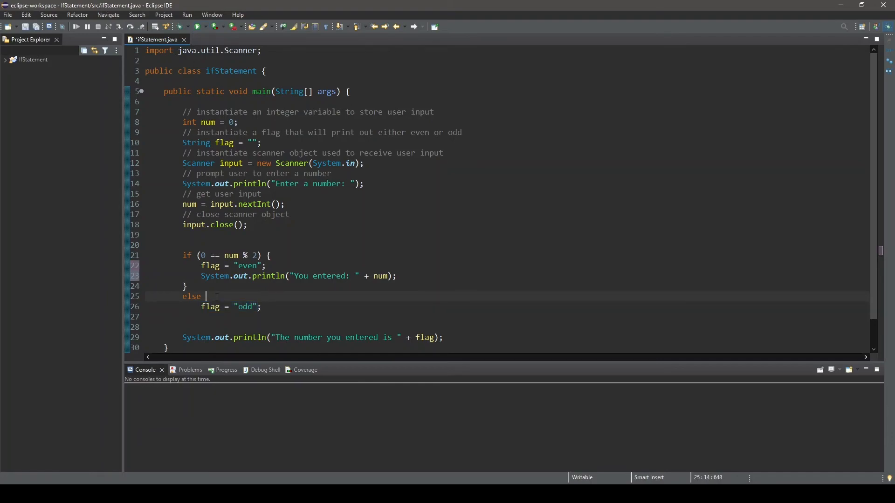
type("{")
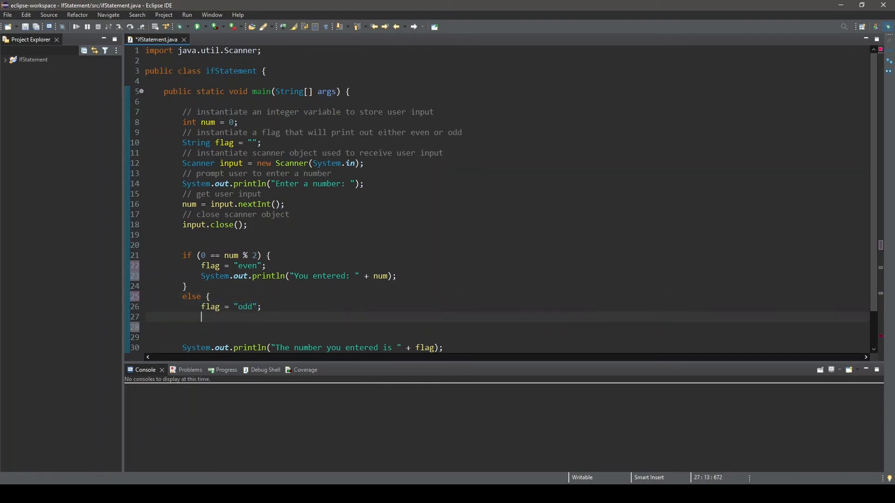
type("}")
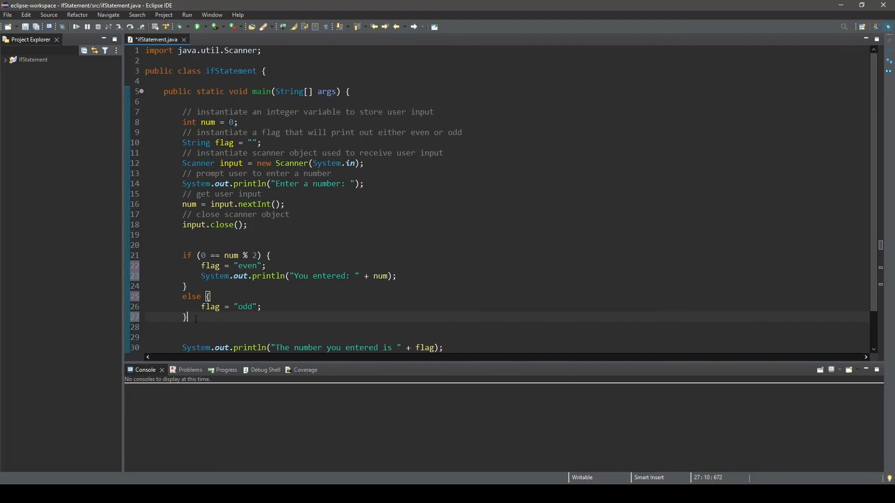
key("Backspace")
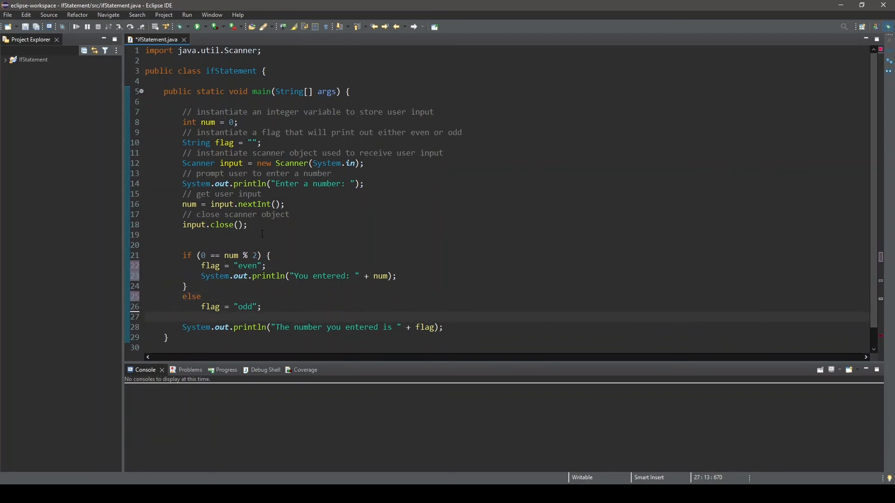
- Save and run the program, entering 216544 at the prompt
left_click(188, 26)
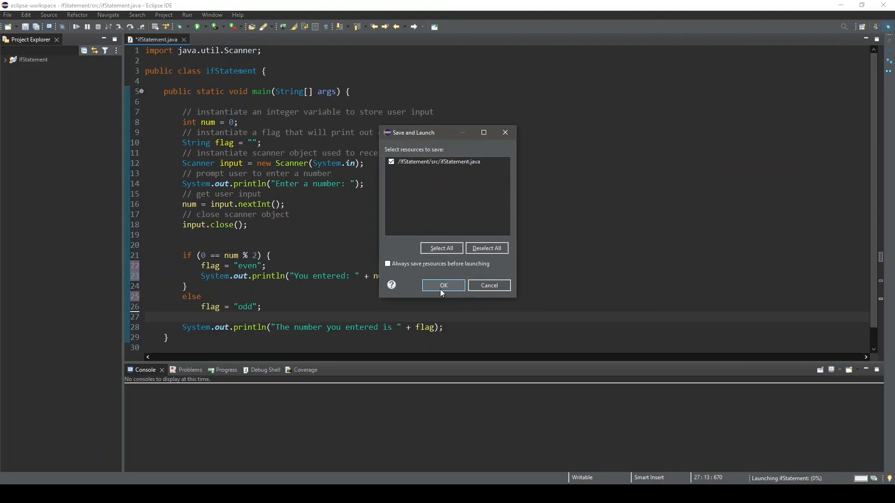
left_click(442, 285)
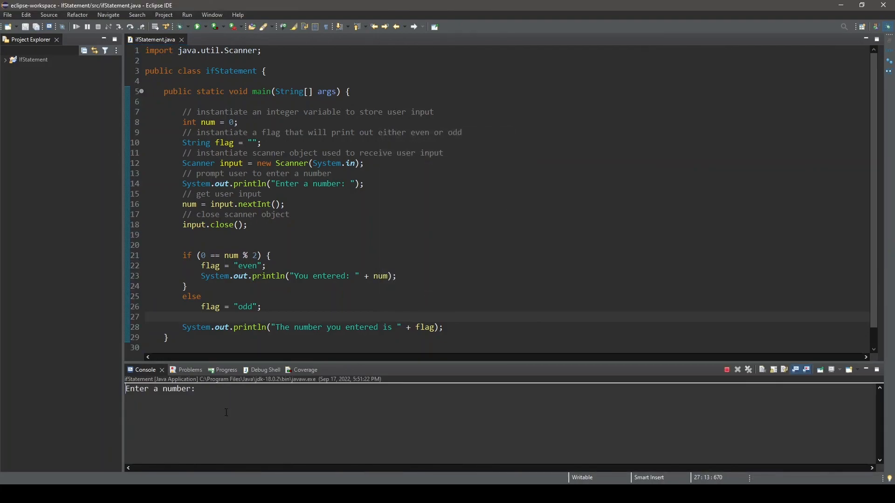
type("216544")
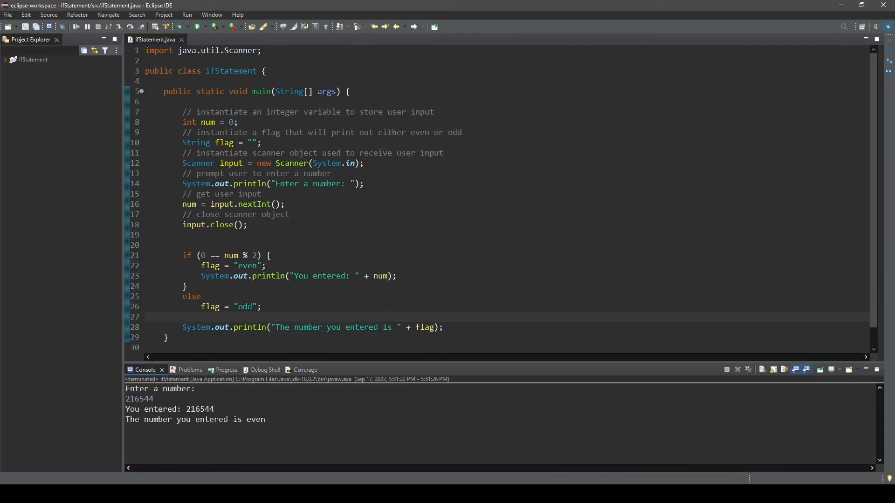